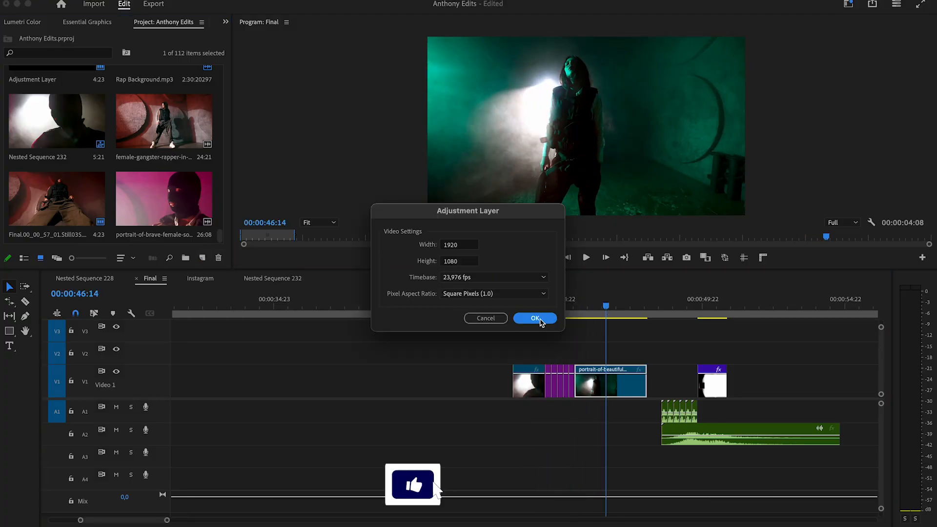
Step: Confirm the 1920×1080, 23.976 fps adjustment layer and place it on V2 above the photos
{"action": "left_click", "coordinate": [534, 317]}
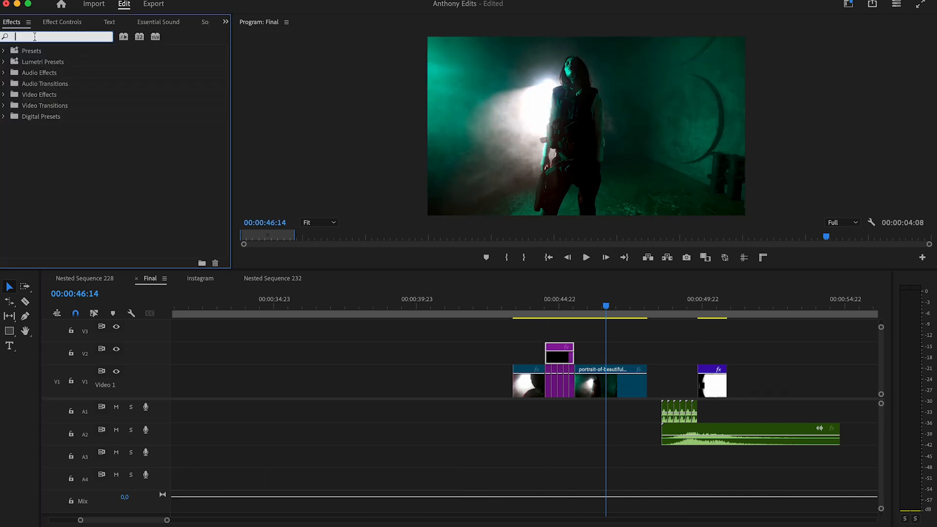
Step: Add Black & White and Noise effects to the adjustment layer with noise amount 57%
{"action": "type", "text": "black whi"}
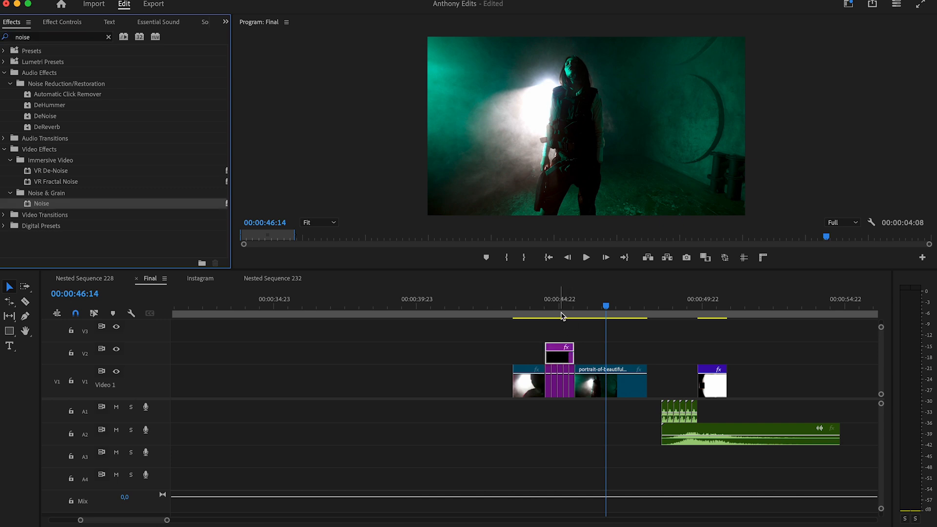
{"action": "left_click", "coordinate": [62, 23]}
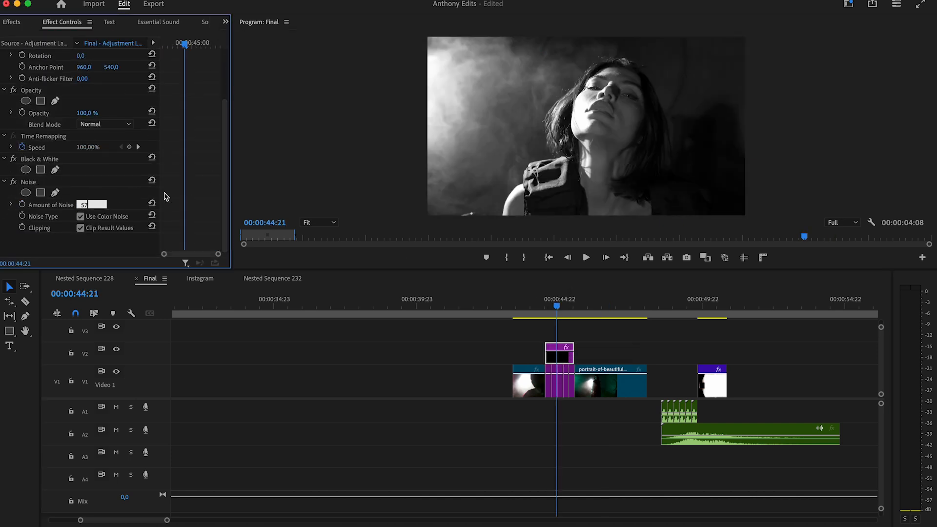
{"action": "left_click", "coordinate": [562, 307]}
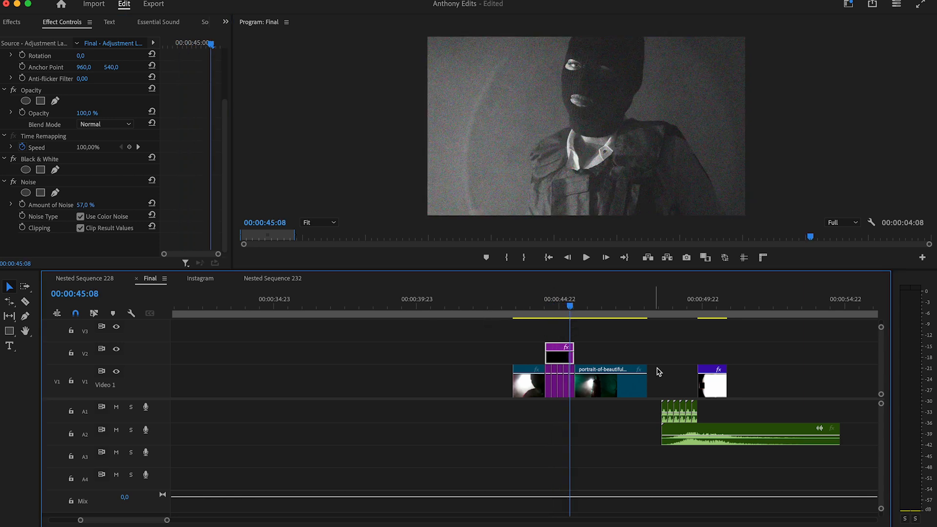
Step: Set the Super 8 Overlay clip on V3 to Multiply blend mode for a film-frame border
{"action": "left_click", "coordinate": [558, 326]}
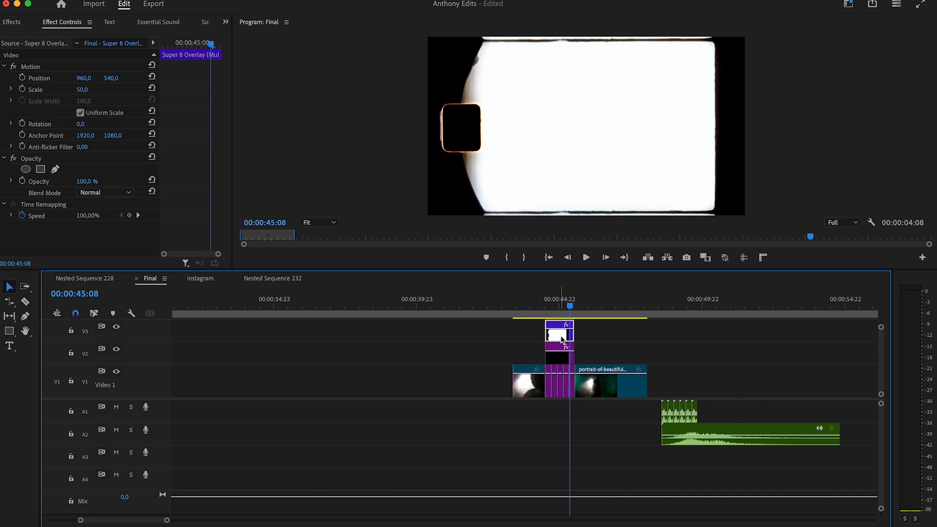
{"action": "left_click", "coordinate": [106, 193]}
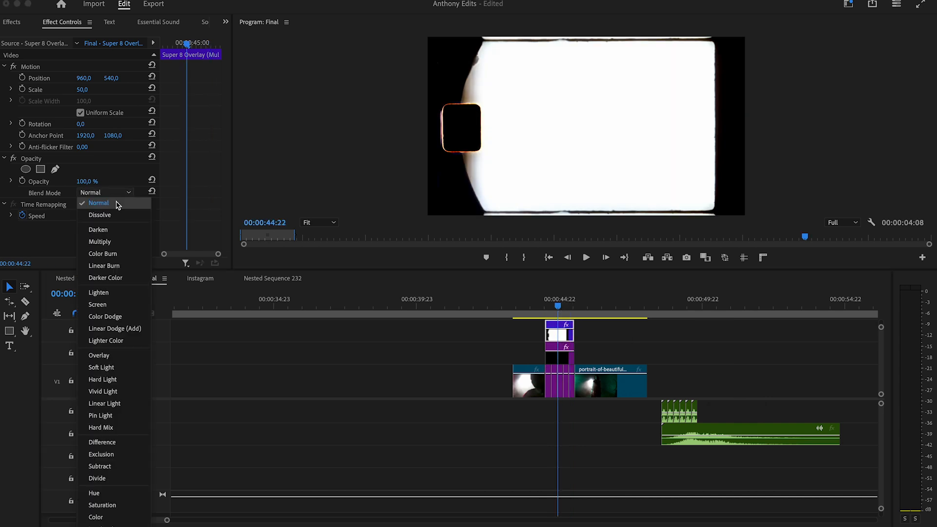
{"action": "left_click", "coordinate": [99, 241]}
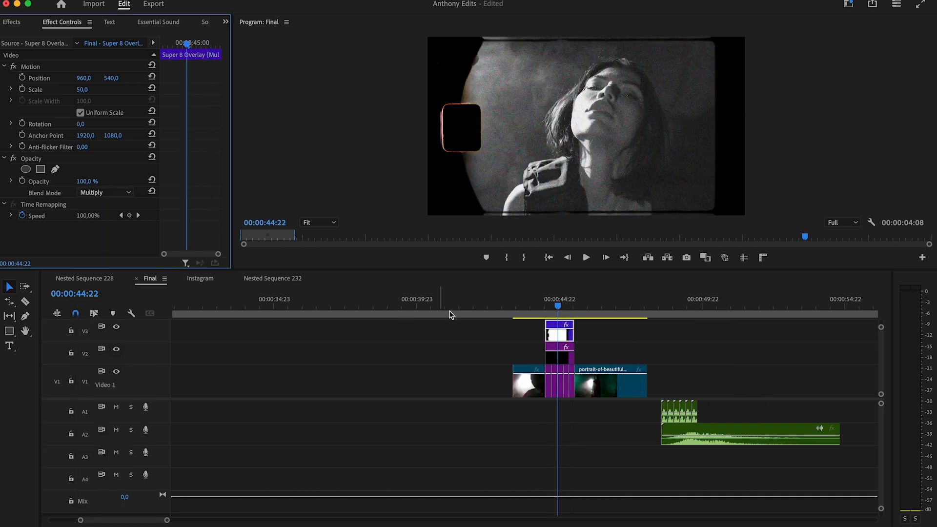
{"action": "left_click", "coordinate": [587, 258]}
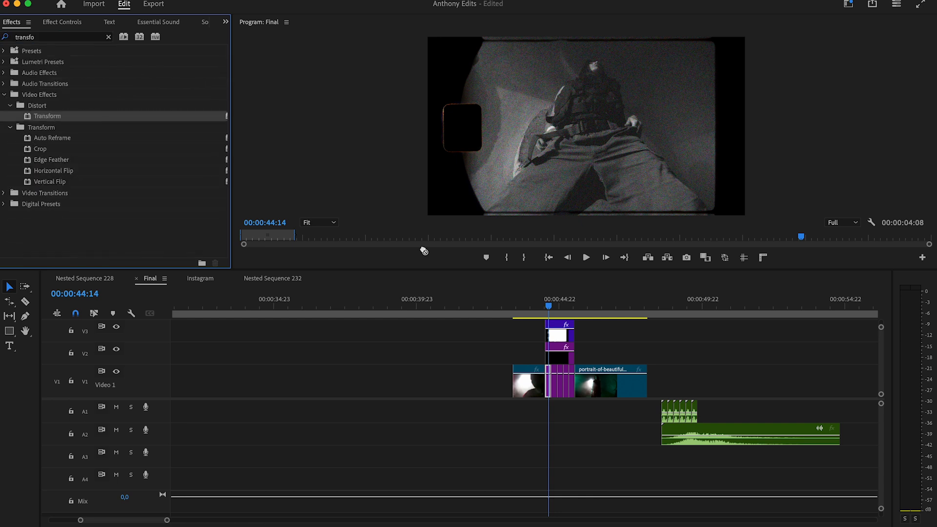
Step: Apply Transform to the teal portrait clip and show its Effect Controls with the playhead inside it
{"action": "left_click", "coordinate": [225, 22]}
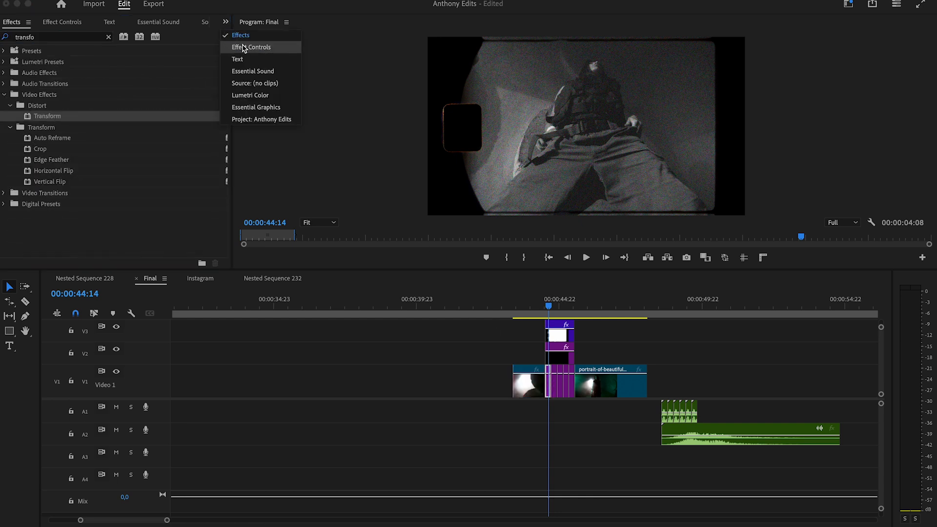
{"action": "left_click", "coordinate": [252, 46]}
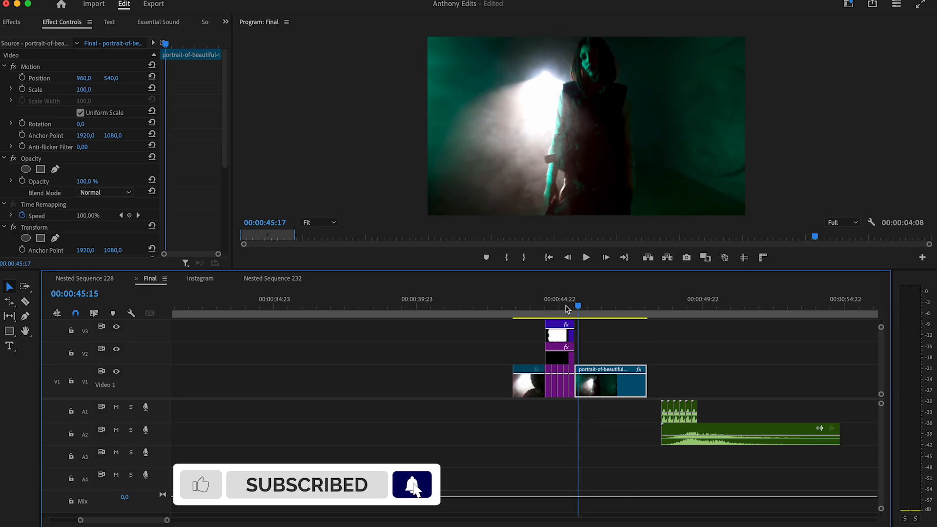
{"action": "left_click", "coordinate": [586, 256]}
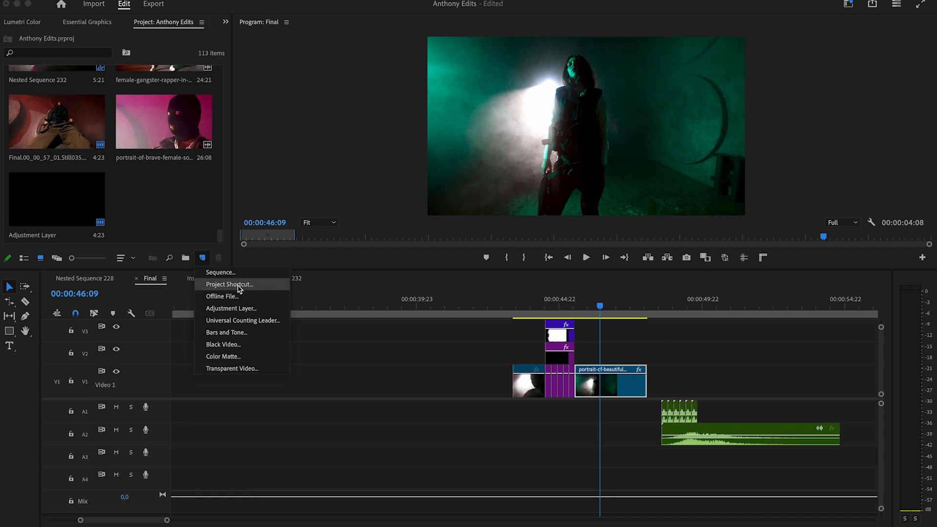
Step: Create a second adjustment layer and place it on V2 right after the first
{"action": "left_click", "coordinate": [232, 307]}
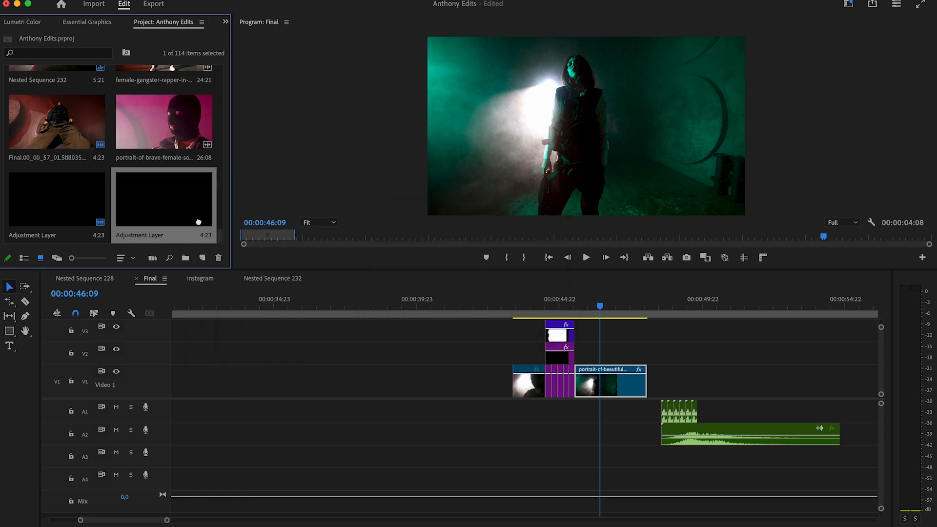
{"action": "left_click", "coordinate": [576, 305]}
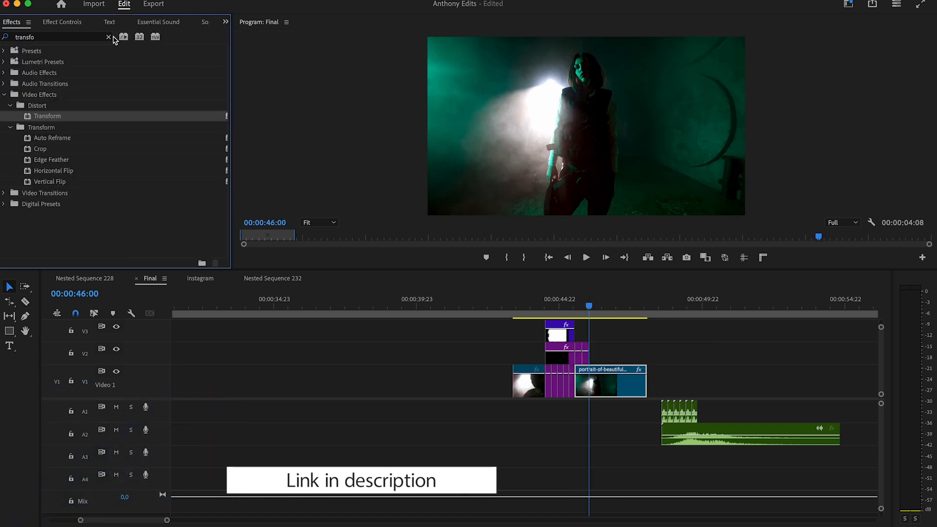
Step: Apply the AM-Nasty Flashy Shake Hit preset from Exclusive Shakes to the second adjustment layer
{"action": "left_click", "coordinate": [108, 37]}
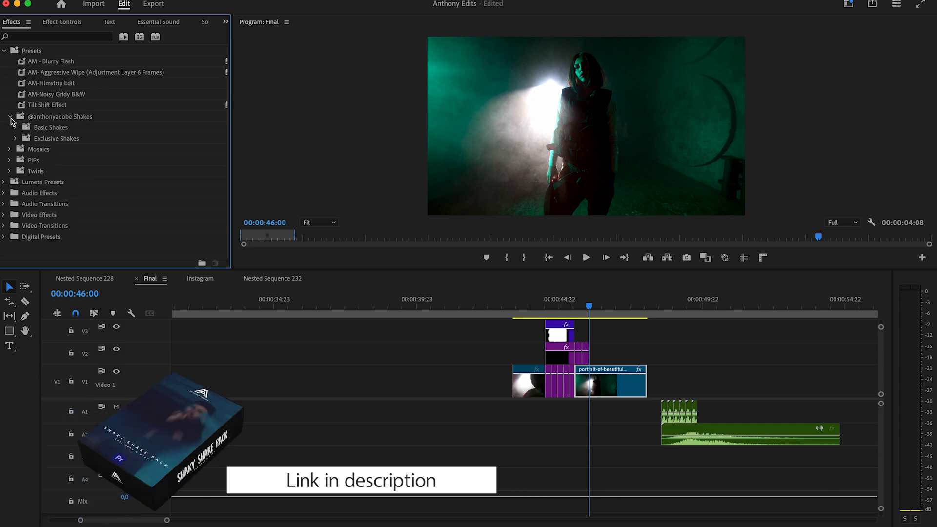
{"action": "left_click", "coordinate": [17, 137]}
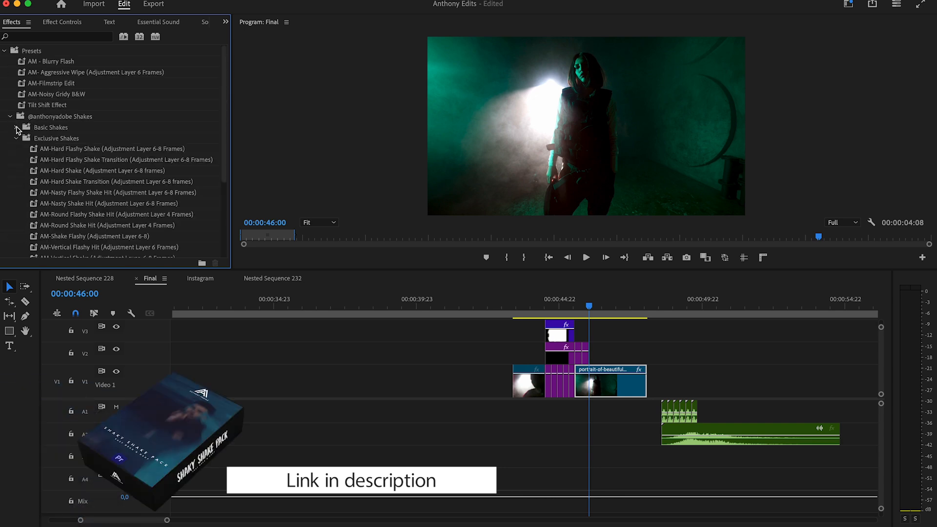
{"action": "scroll", "scroll_direction": "down", "scroll_amount": 3}
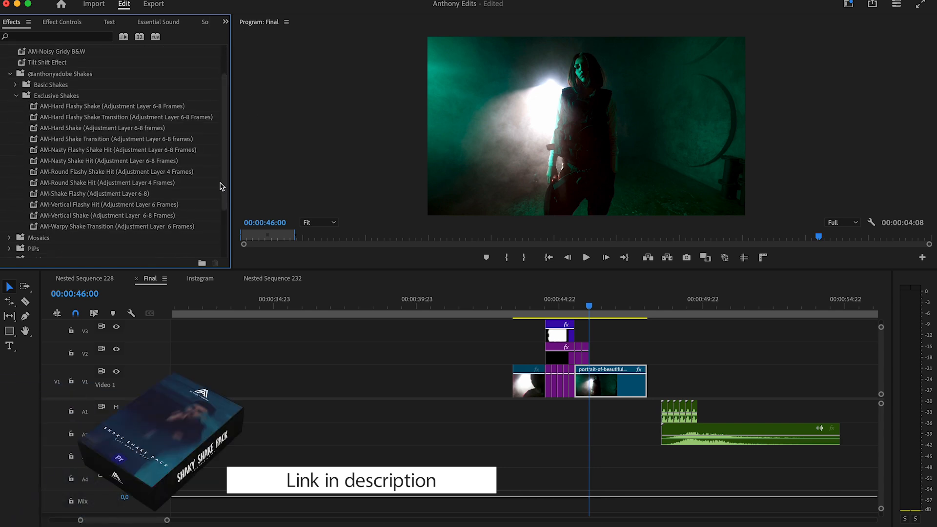
{"action": "left_click", "coordinate": [118, 149]}
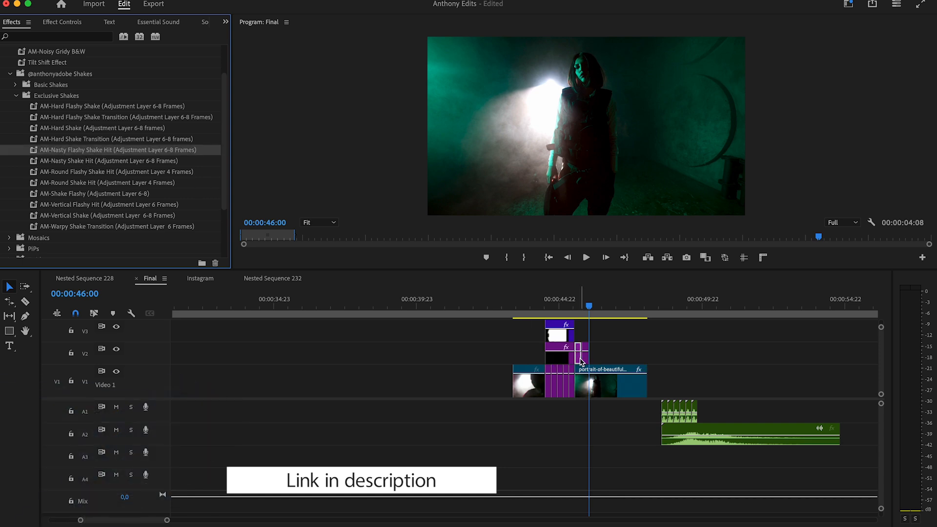